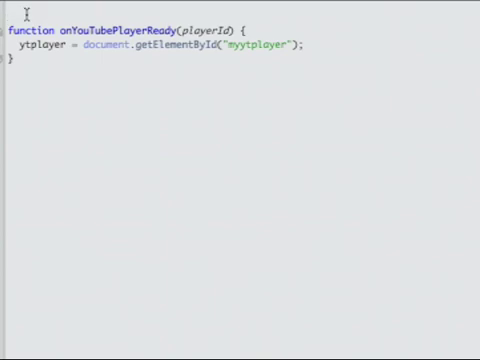
Step: Move to the Play anchor and the play() function calling ytplayer.playVideo()
double_click(36, 48)
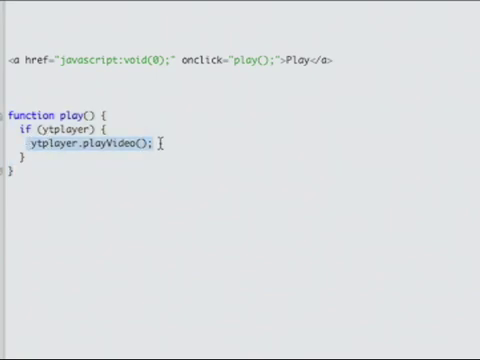
Step: Scroll past pause(), stop(), mute(), unMute() to the seek form and seekTo(seconds)
scroll(down, 3)
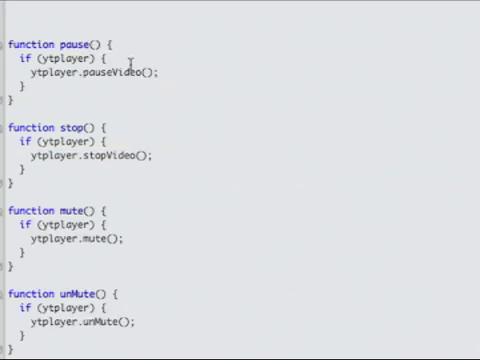
mouse_move(148, 90)
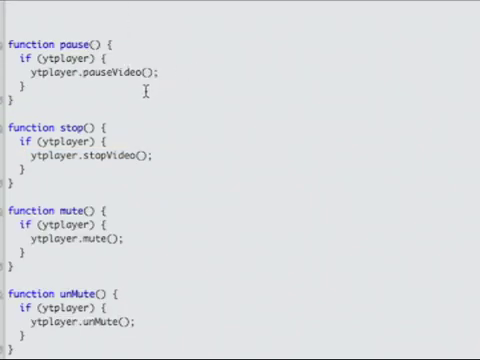
mouse_move(116, 256)
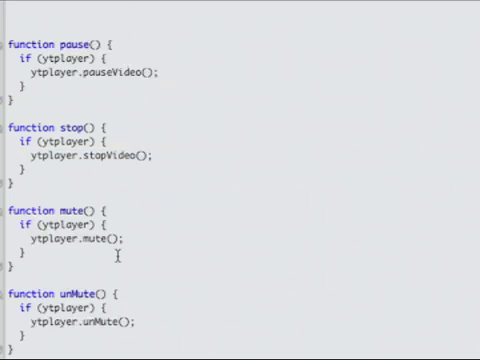
mouse_move(170, 260)
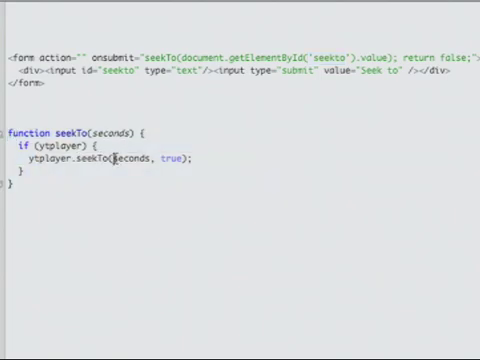
double_click(132, 164)
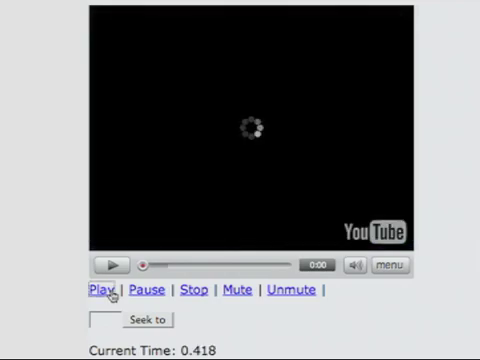
Step: Start the embedded video from the Play link and watch Player state report 1
click(100, 292)
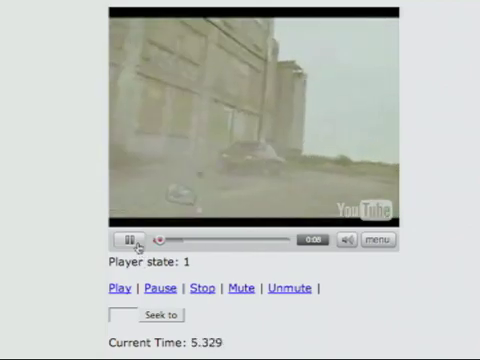
click(128, 240)
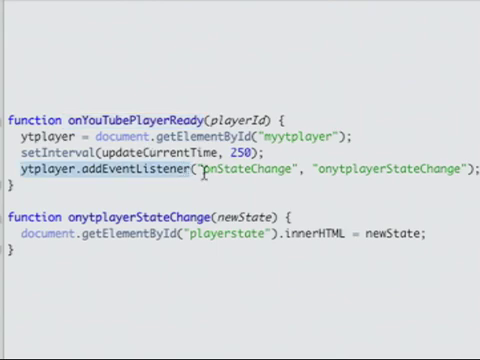
Step: Show the ready handler with setInterval(updateCurrentTime, 250) and the onStateChange listener
double_click(228, 180)
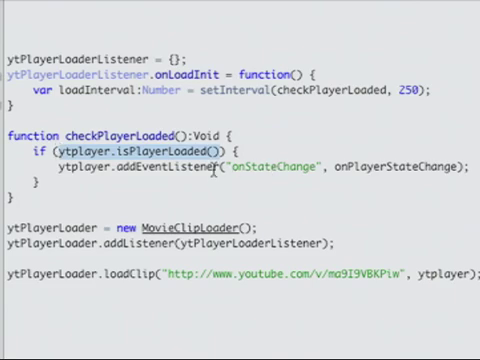
mouse_move(208, 170)
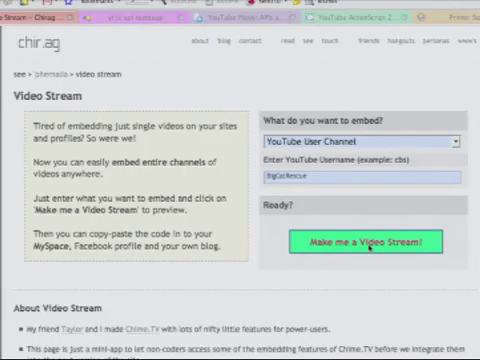
Step: Reload the test page and play the video so state, duration and current time update
click(362, 240)
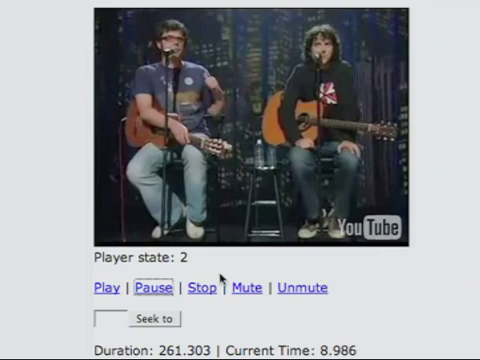
mouse_move(216, 276)
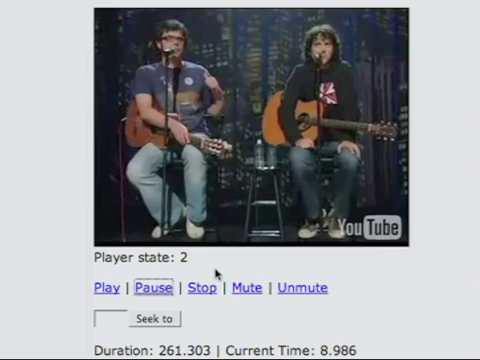
click(108, 288)
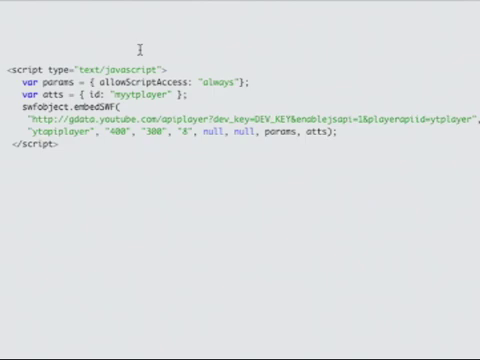
mouse_move(20, 50)
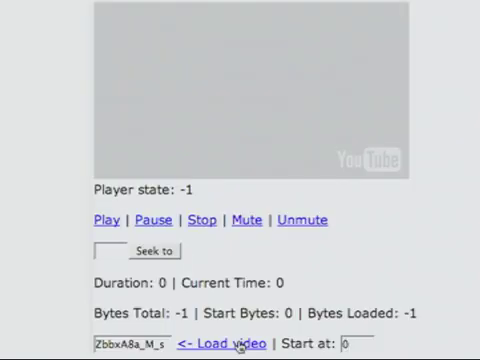
mouse_move(428, 232)
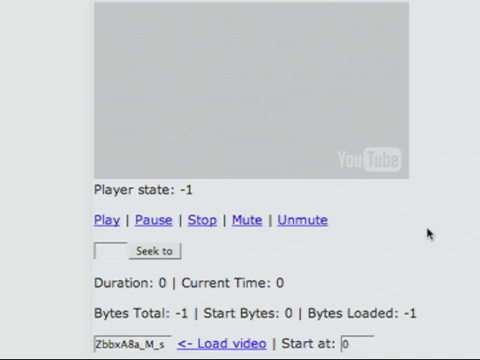
mouse_move(338, 146)
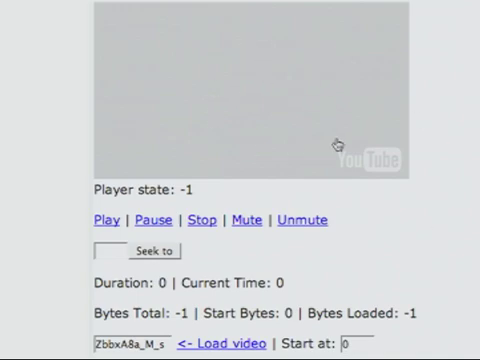
mouse_move(280, 140)
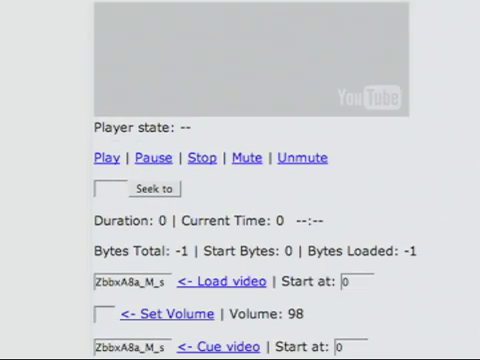
Step: Refresh the page to show the chromeless player with Load video, Cue video and Set Volume links
click(216, 348)
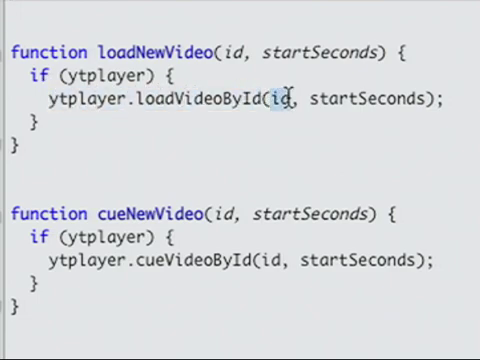
double_click(368, 98)
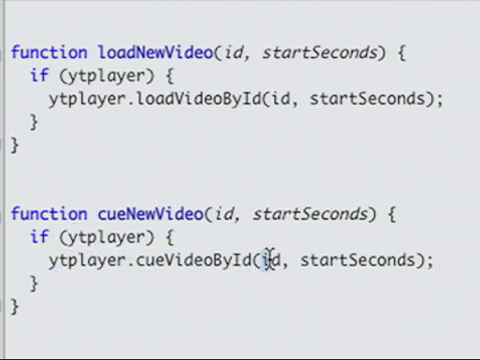
double_click(344, 264)
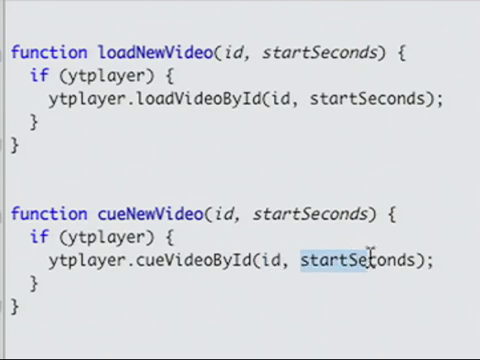